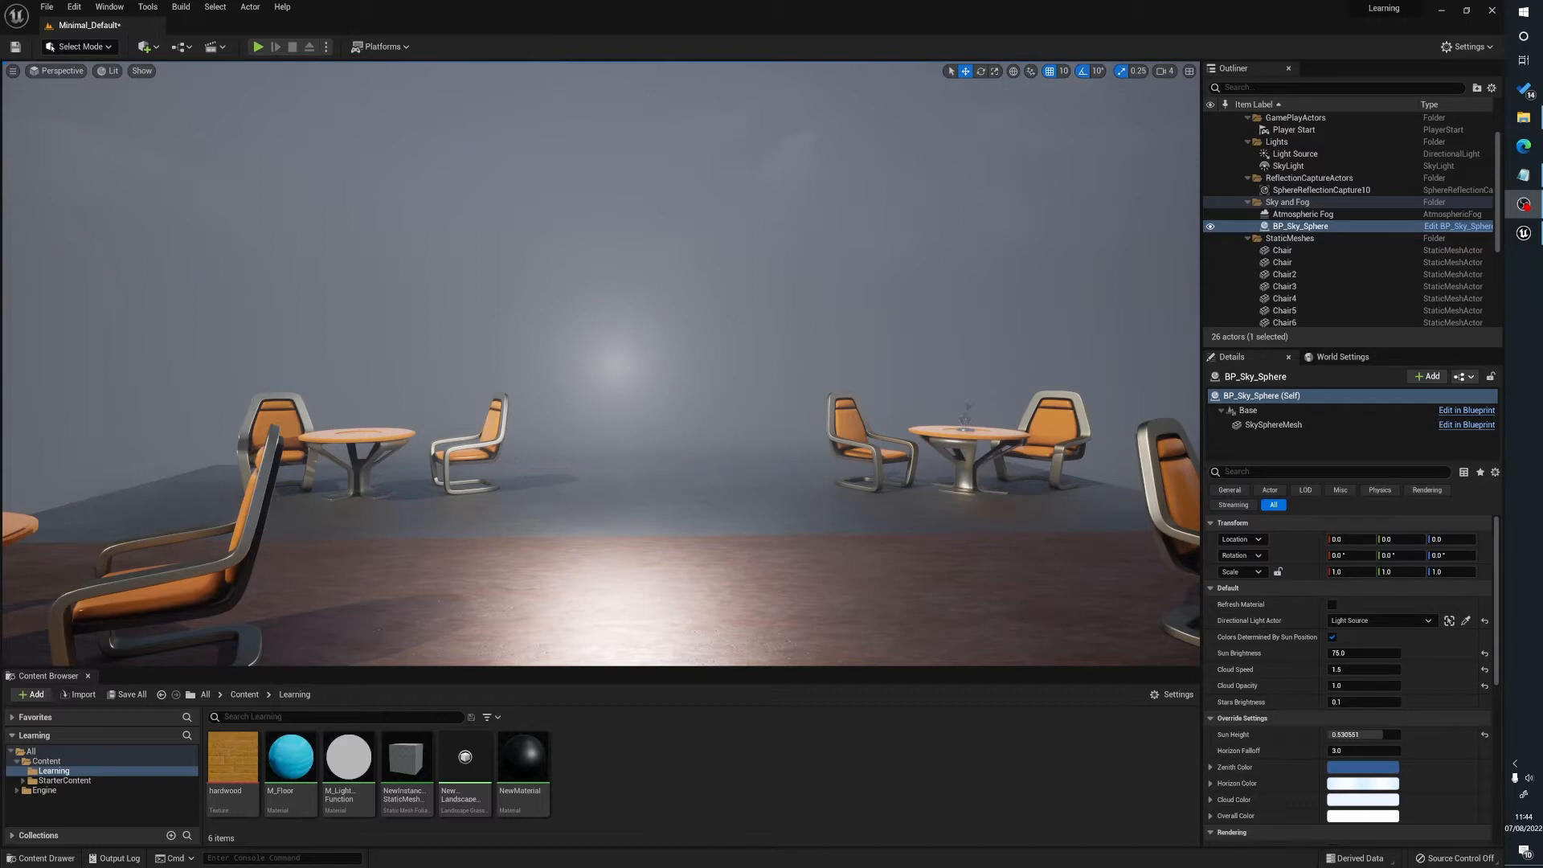
mouse_move(670, 354)
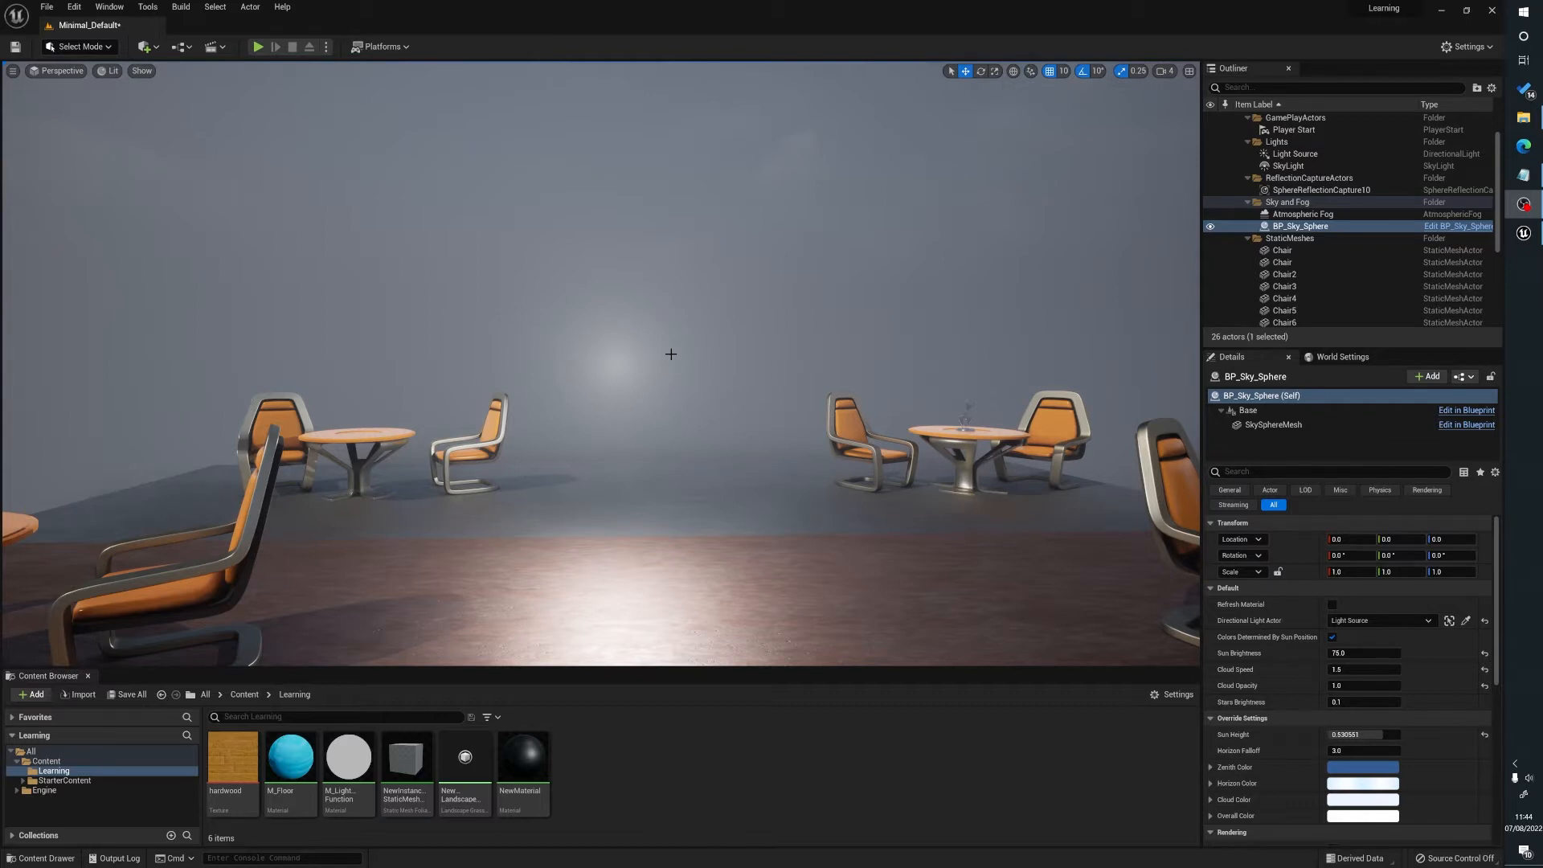
mouse_move(665, 431)
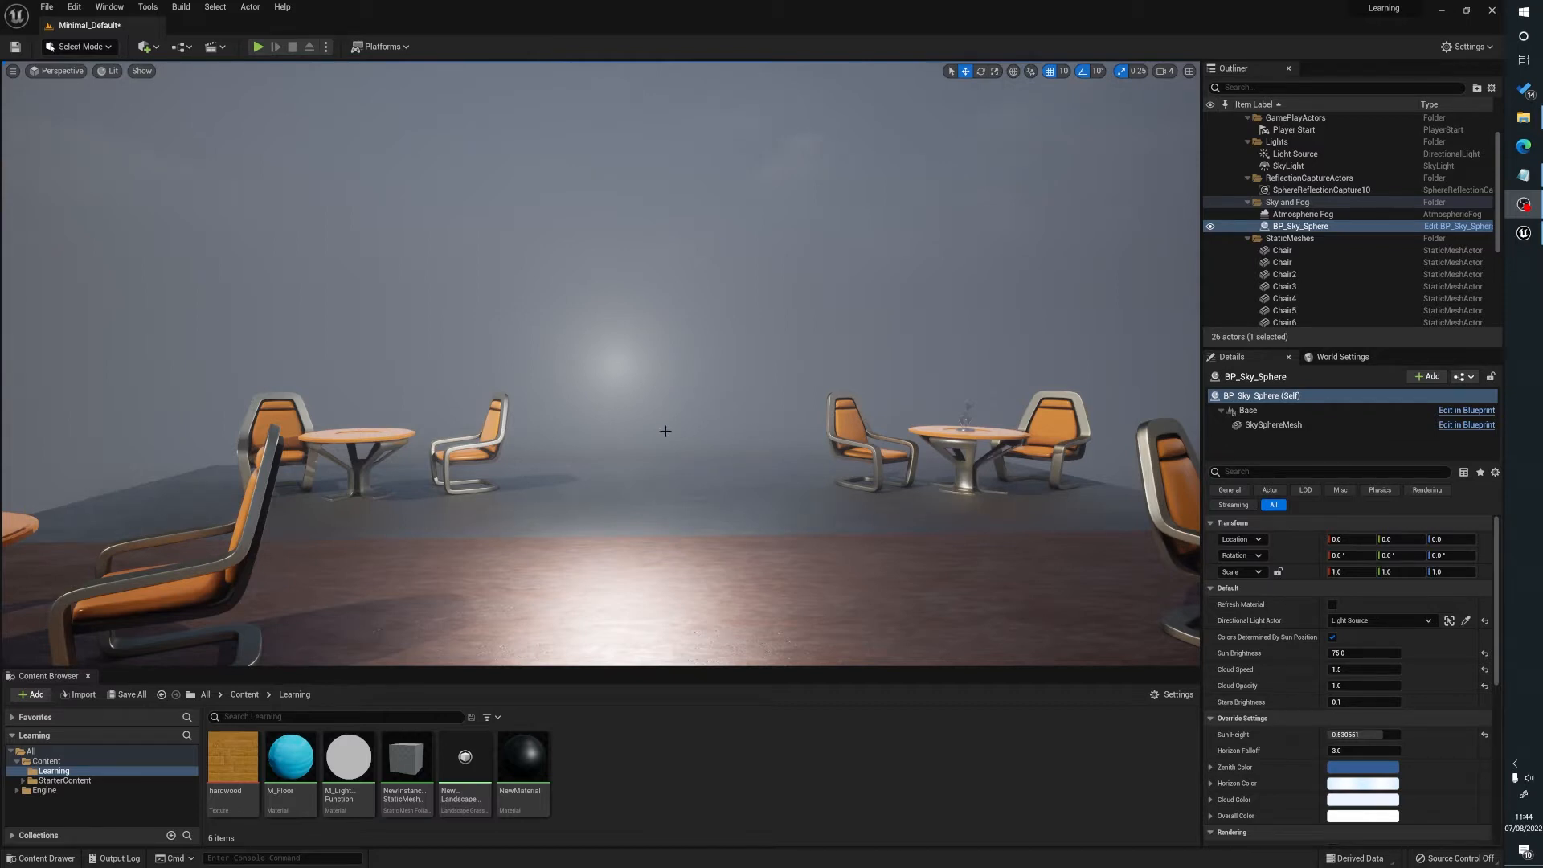
mouse_move(428, 336)
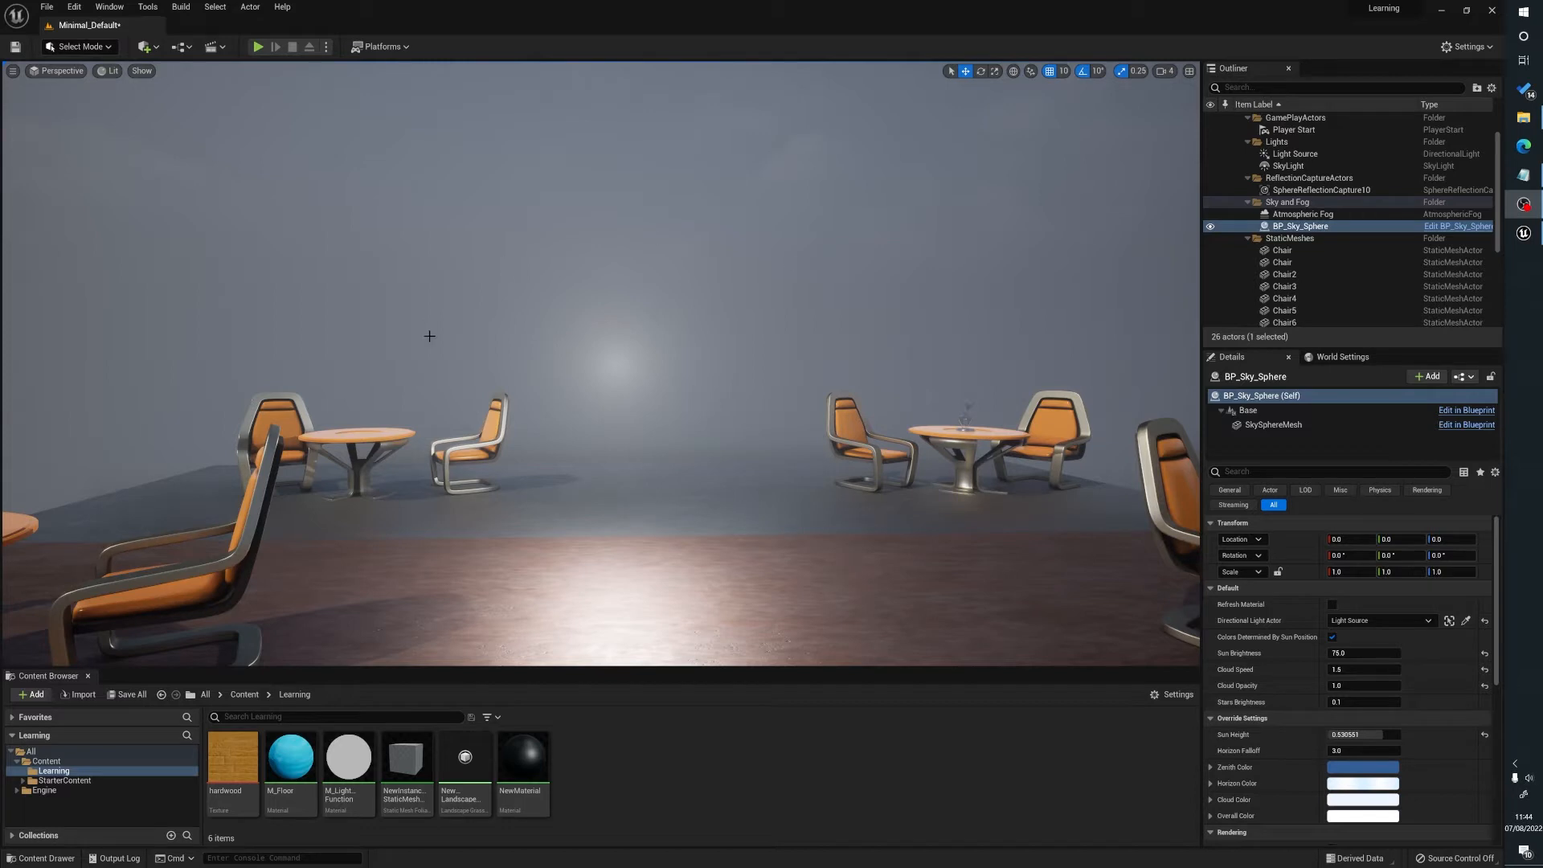
mouse_move(607, 417)
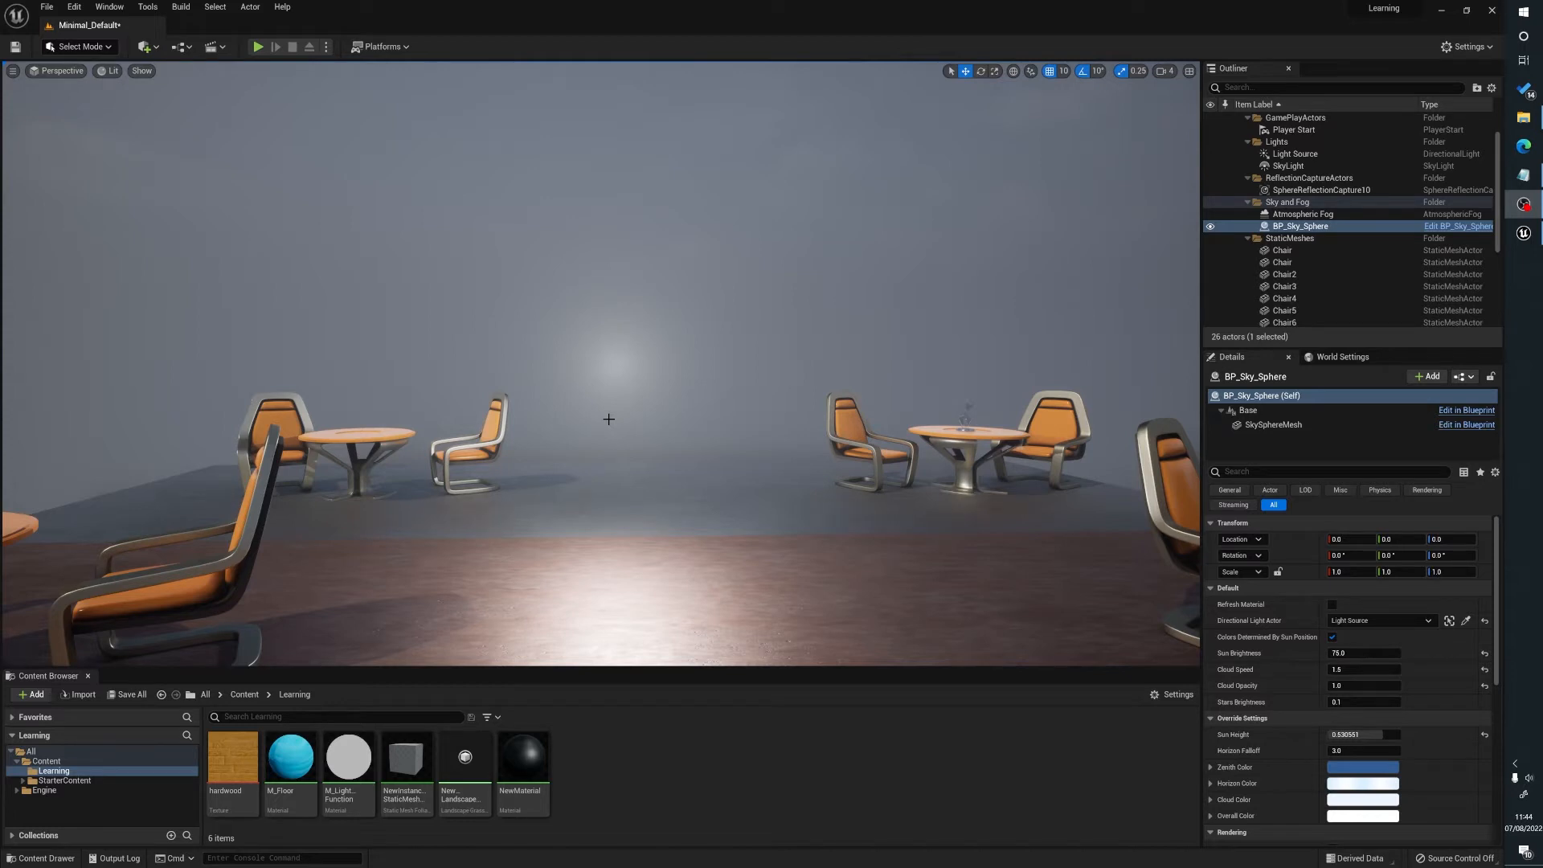
mouse_move(472, 484)
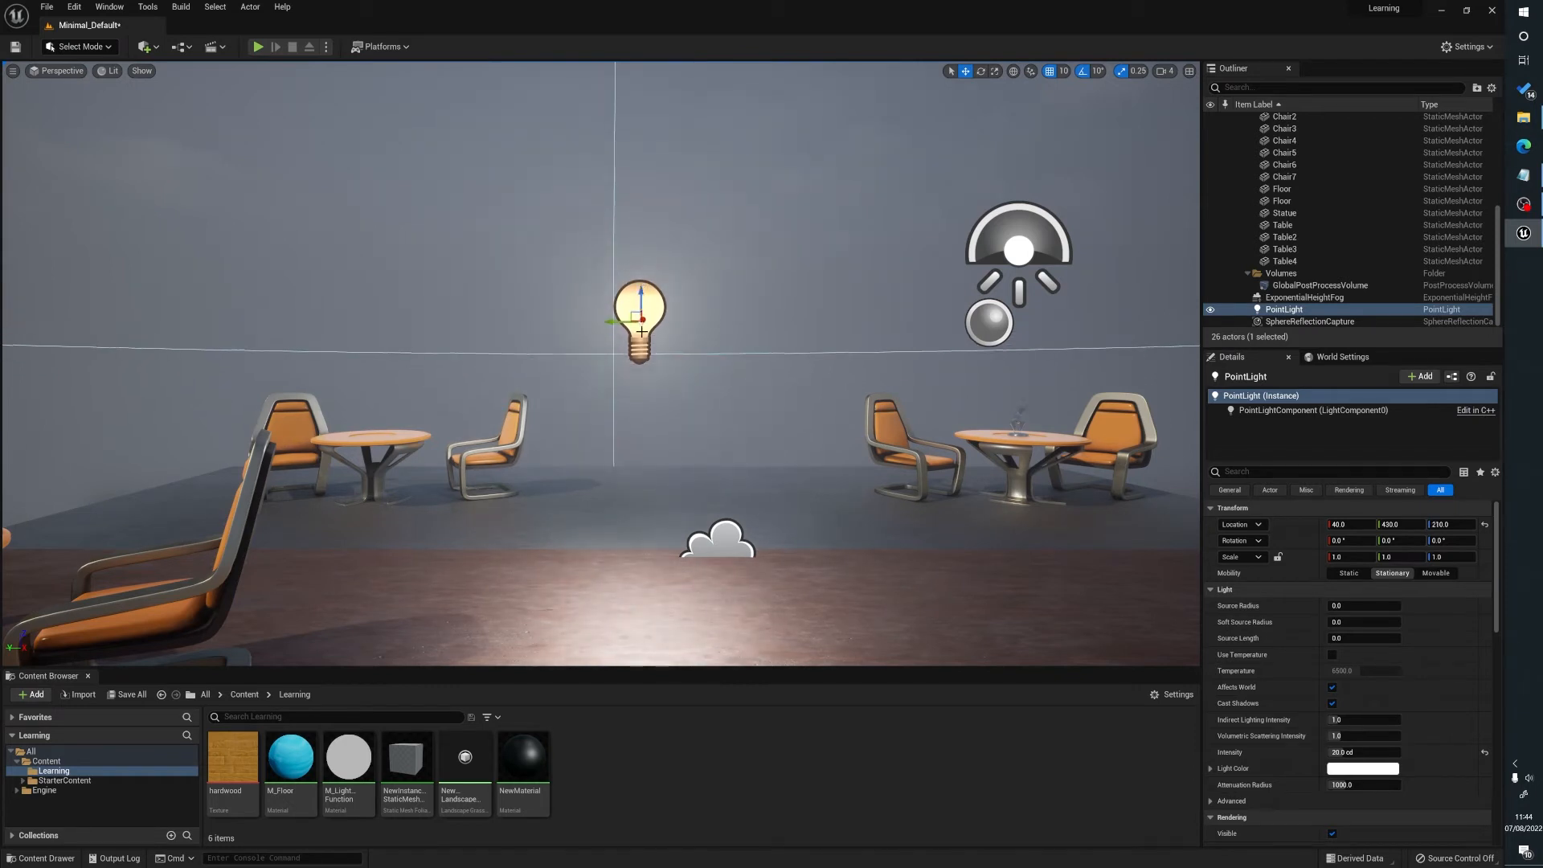
mouse_move(765, 156)
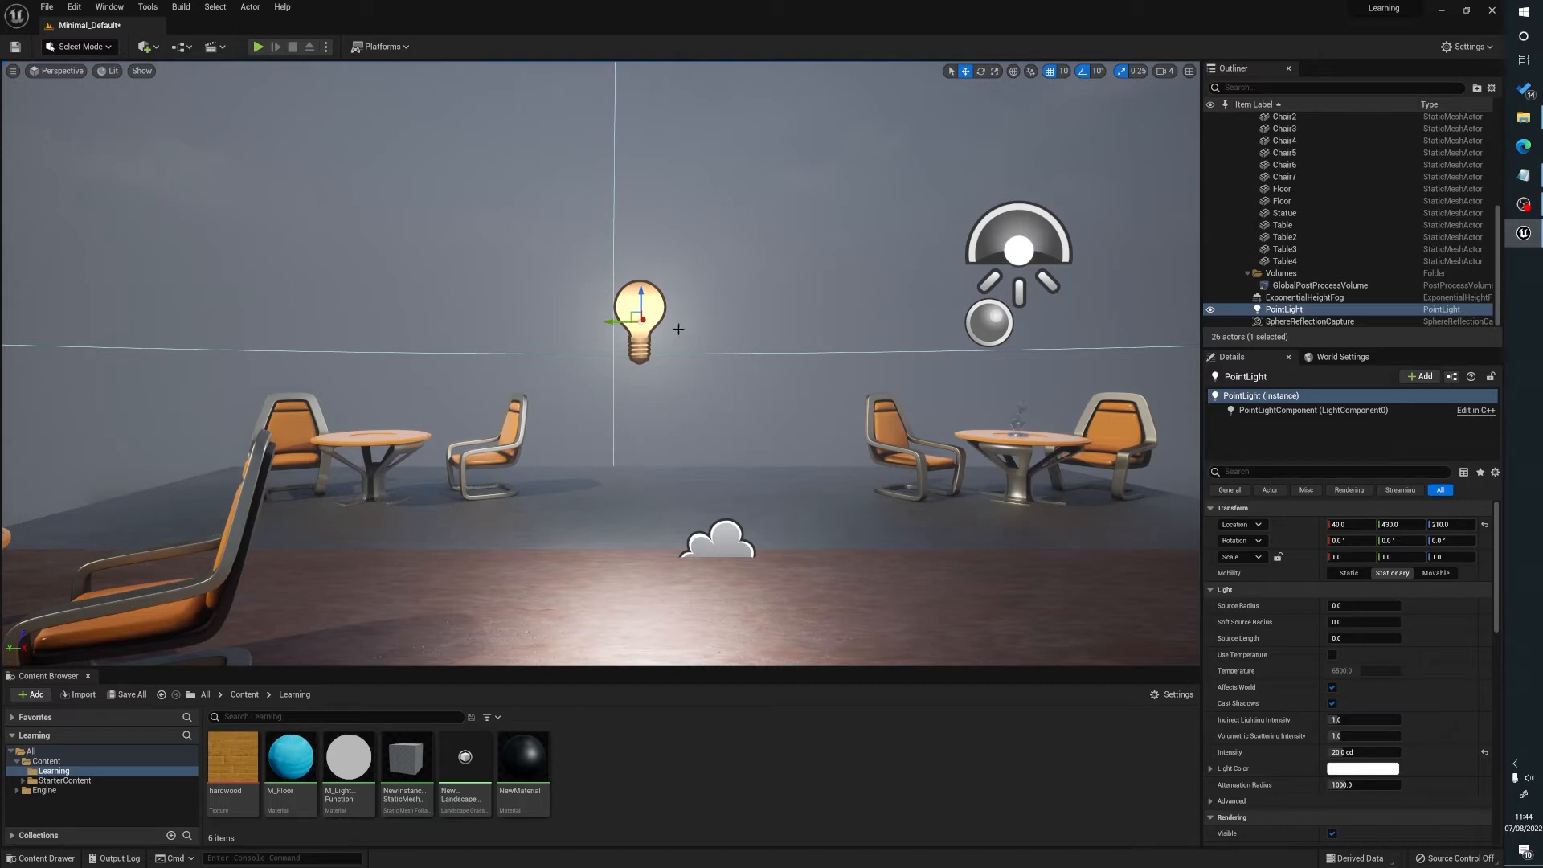
Raise the point light above the floor, then lower it back so the fog halo follows.
left_click_drag(640, 315, 636, 280)
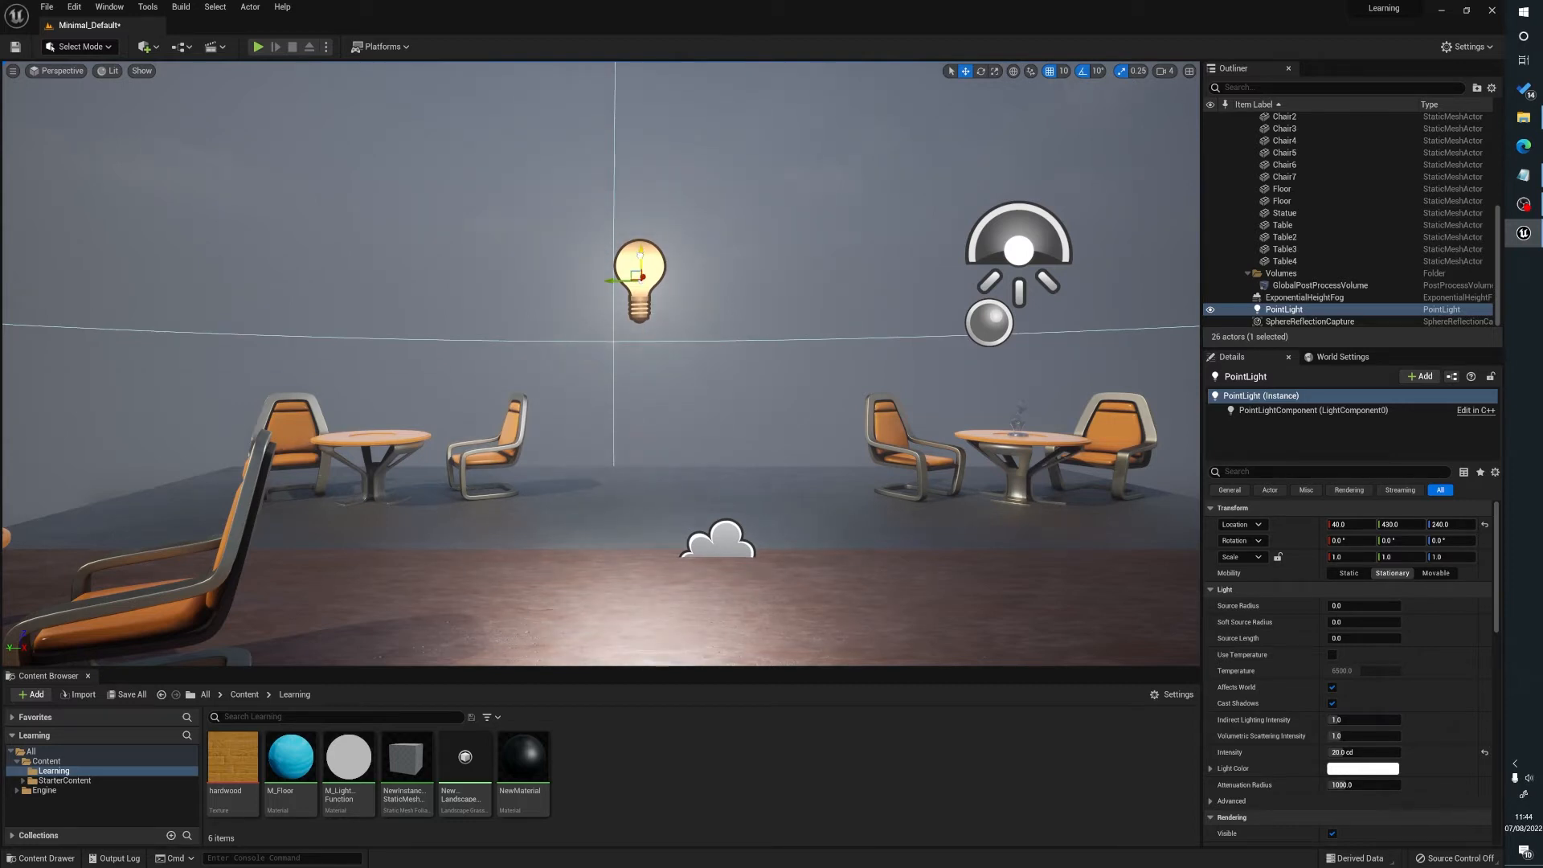
left_click_drag(641, 256, 641, 317)
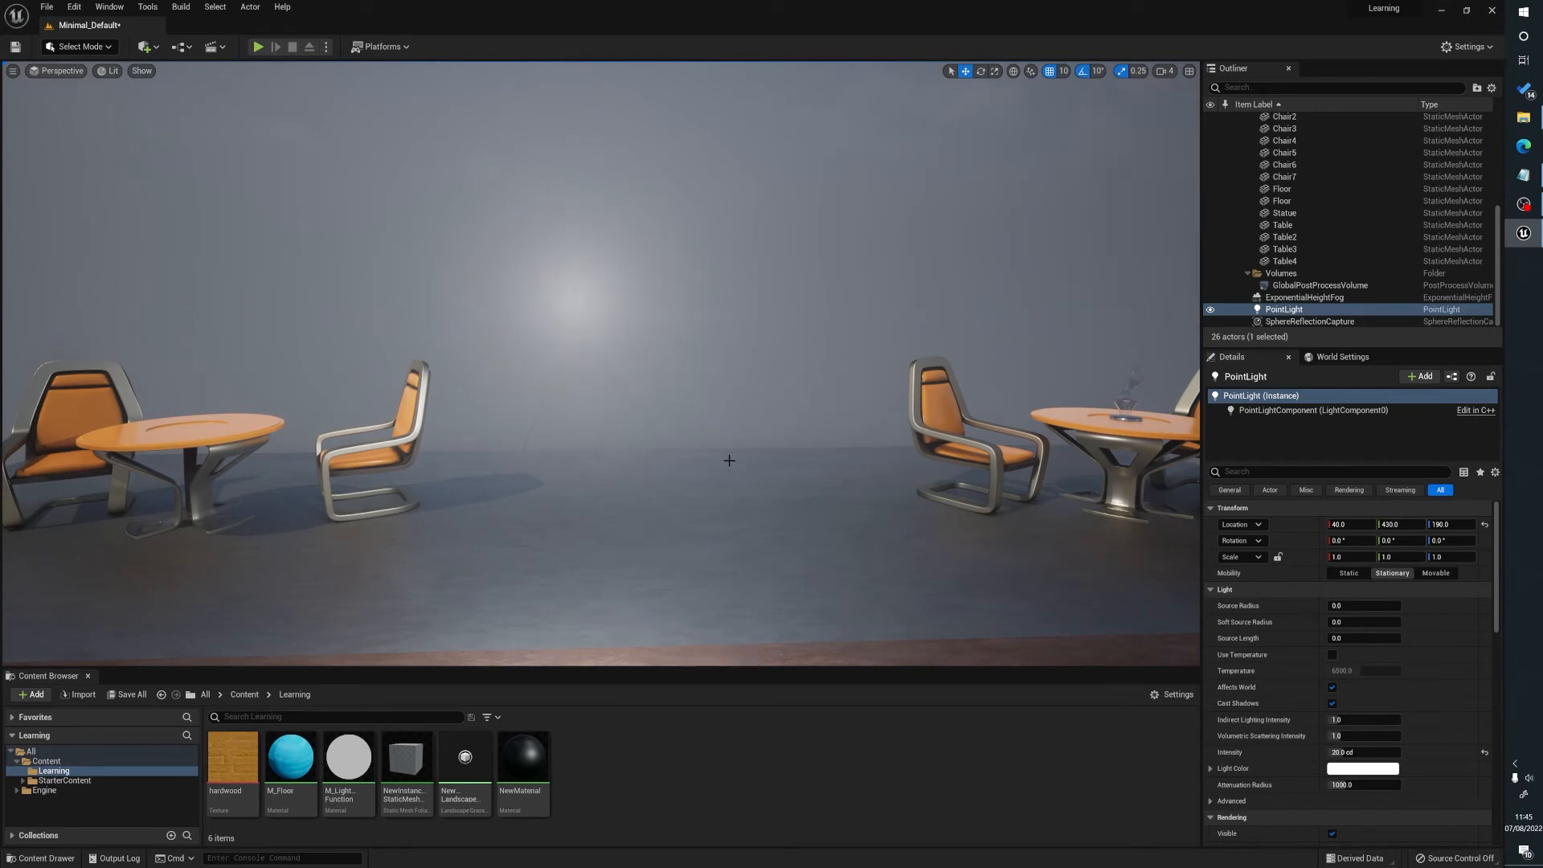
mouse_move(694, 475)
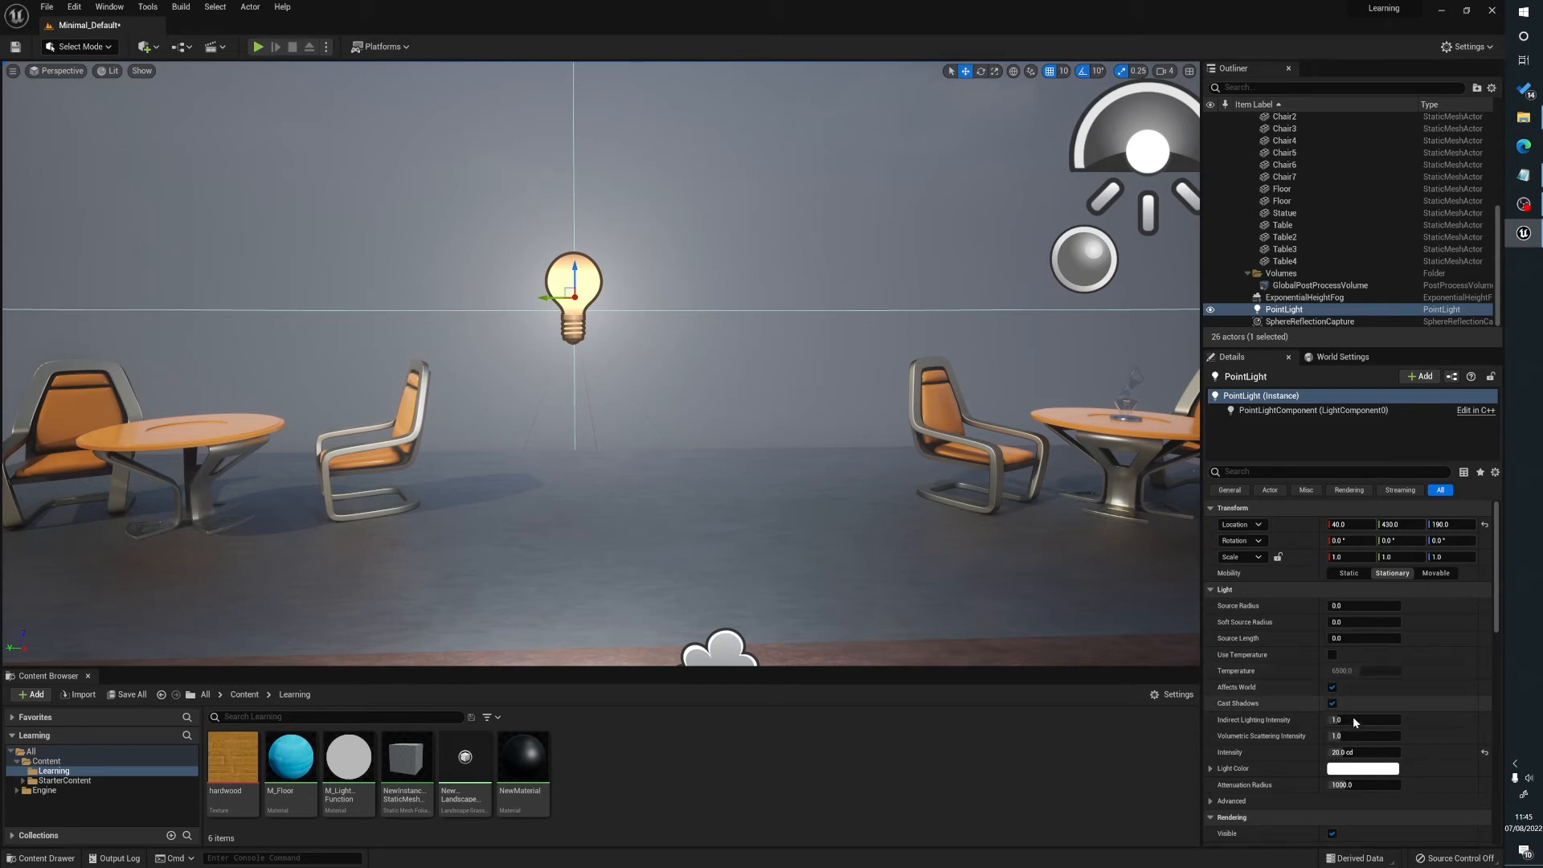
mouse_move(1363, 736)
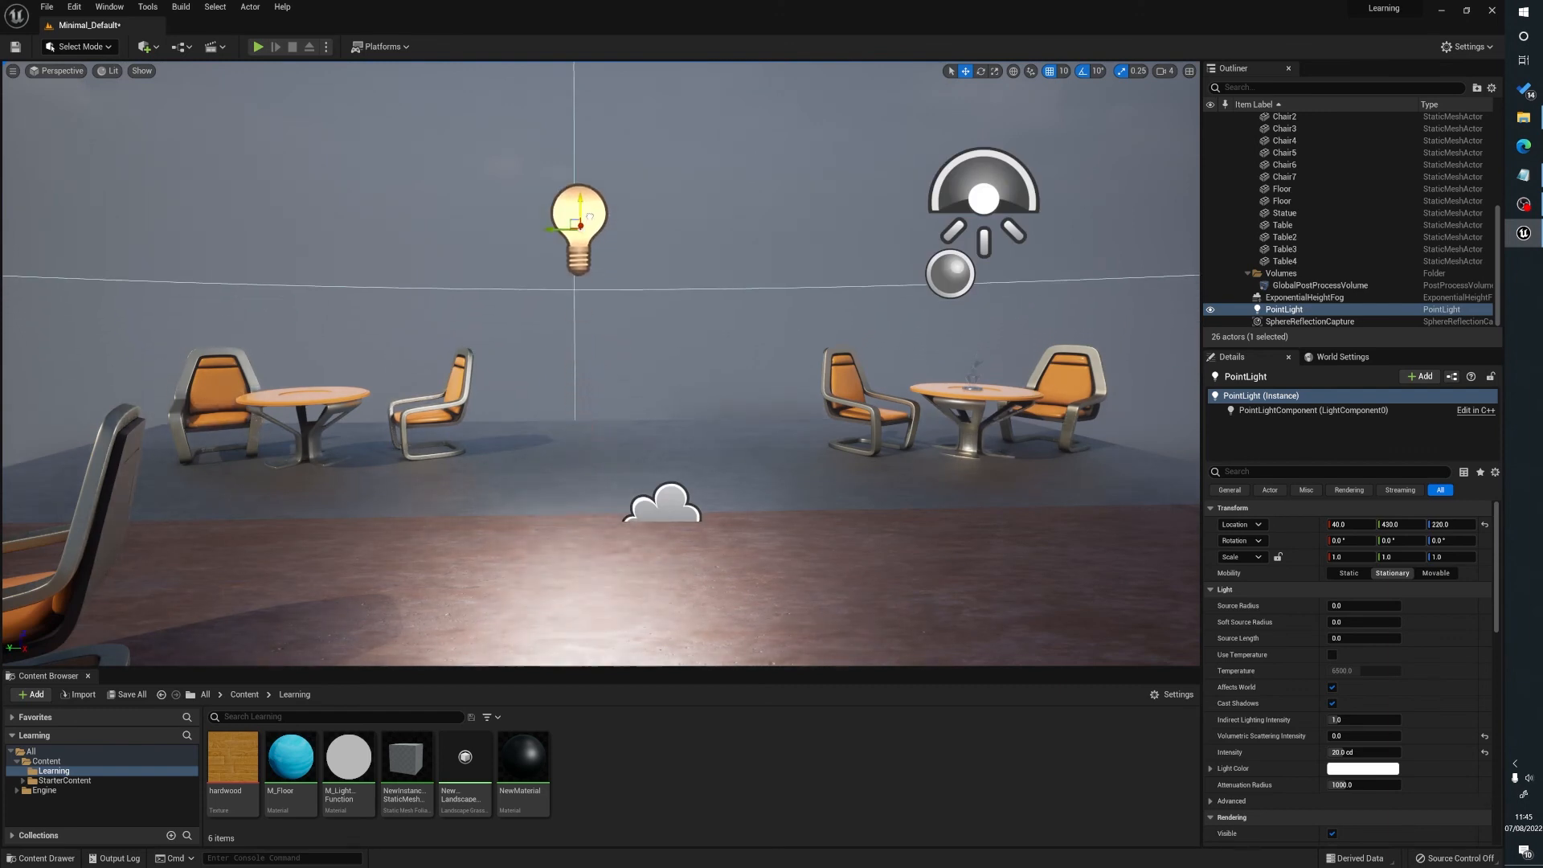
Lower the point light slightly below its original height, dropping the floor halo with it.
left_click_drag(580, 226, 580, 329)
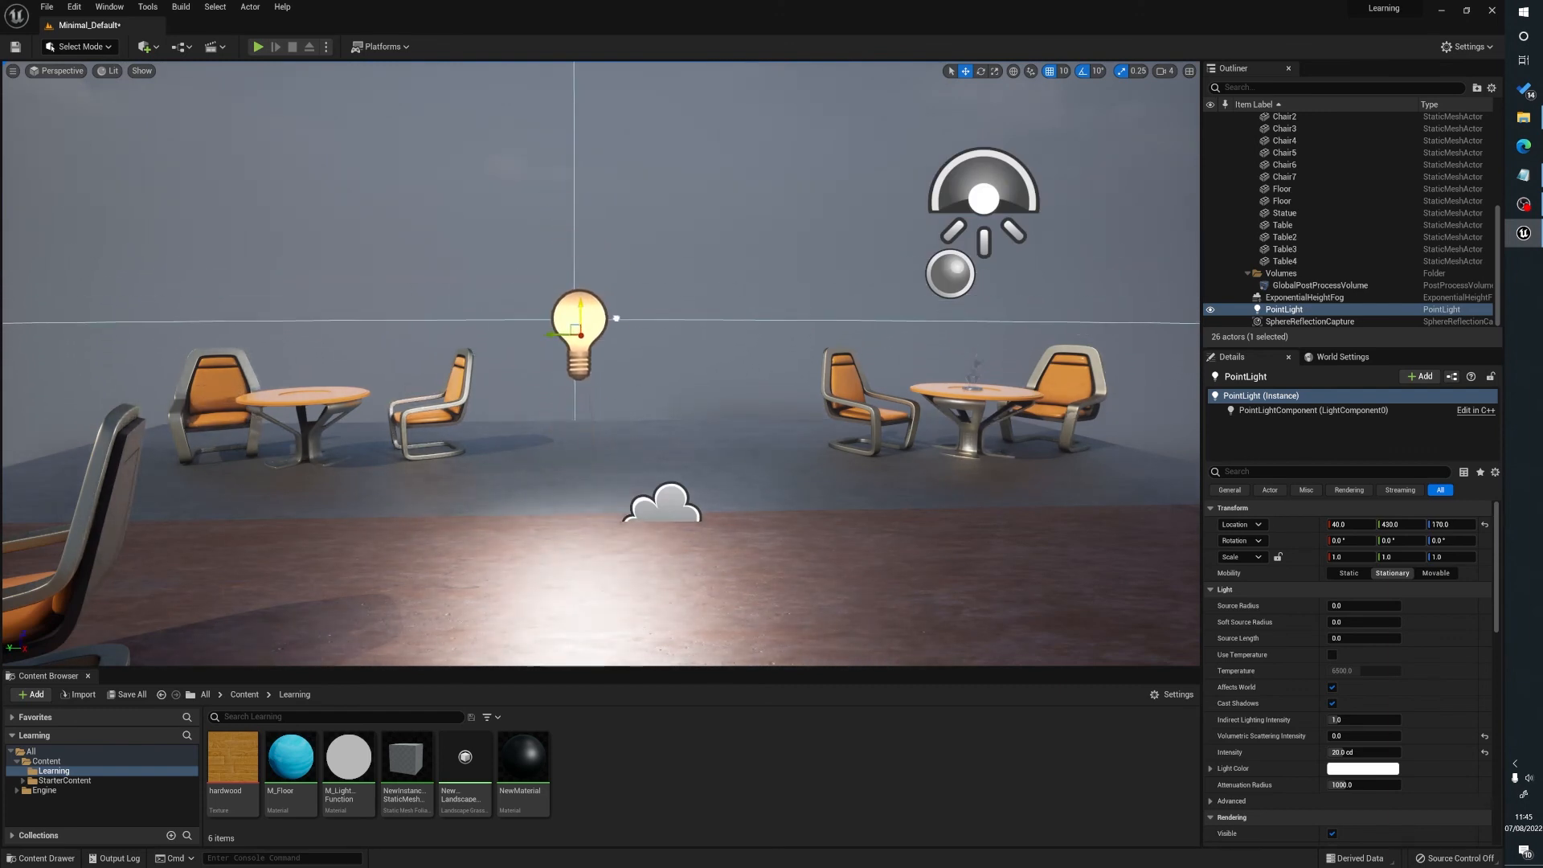